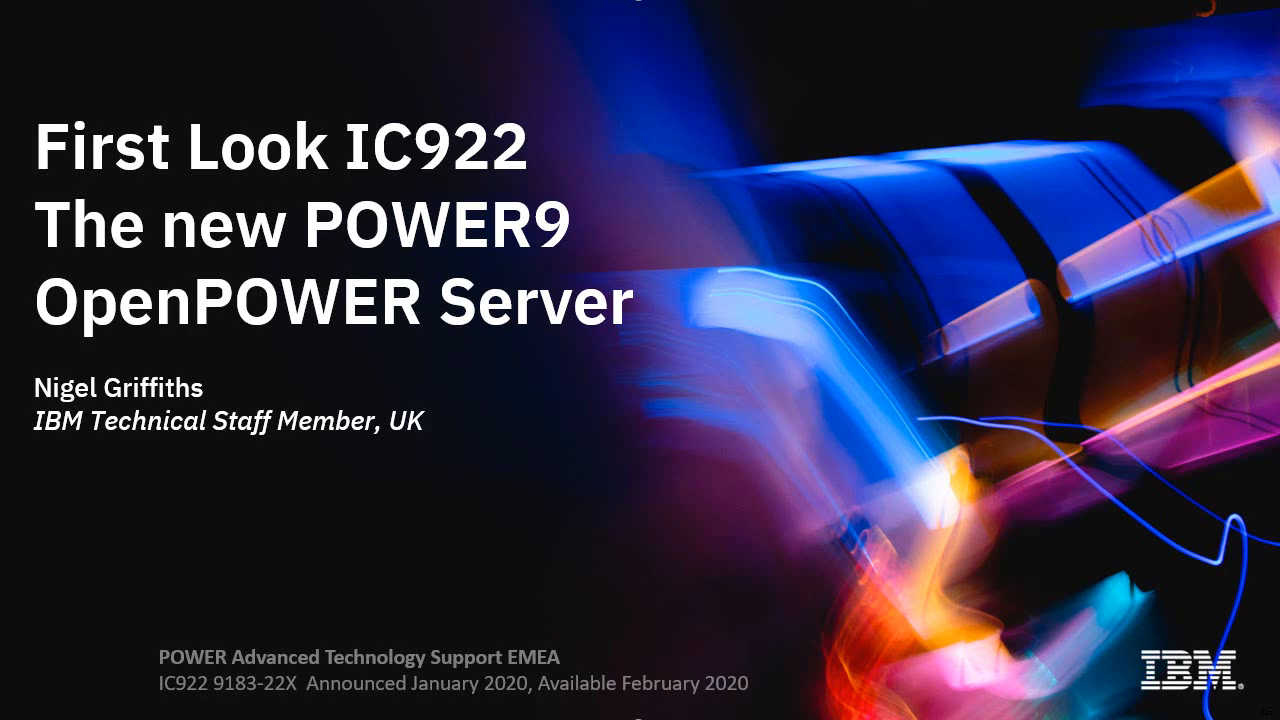
Advance past the specifications slide to the IC922 early-machine first-impressions slide
key(right)
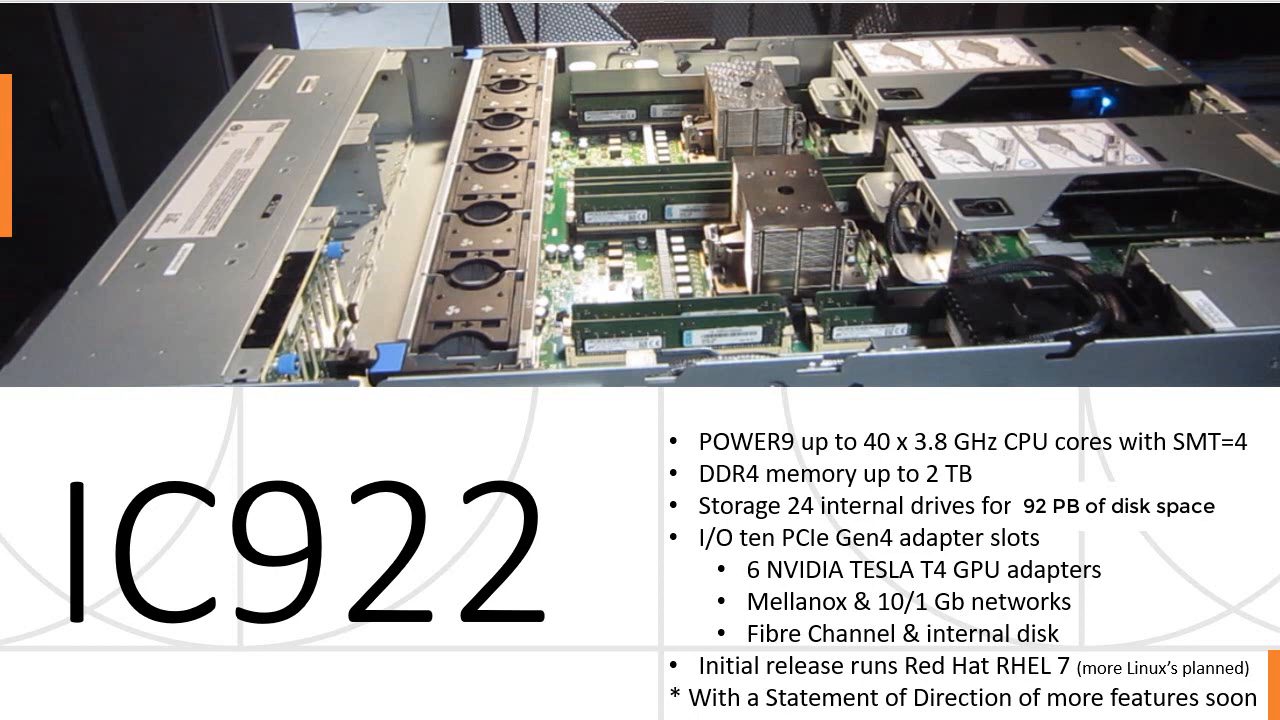
key(Right)
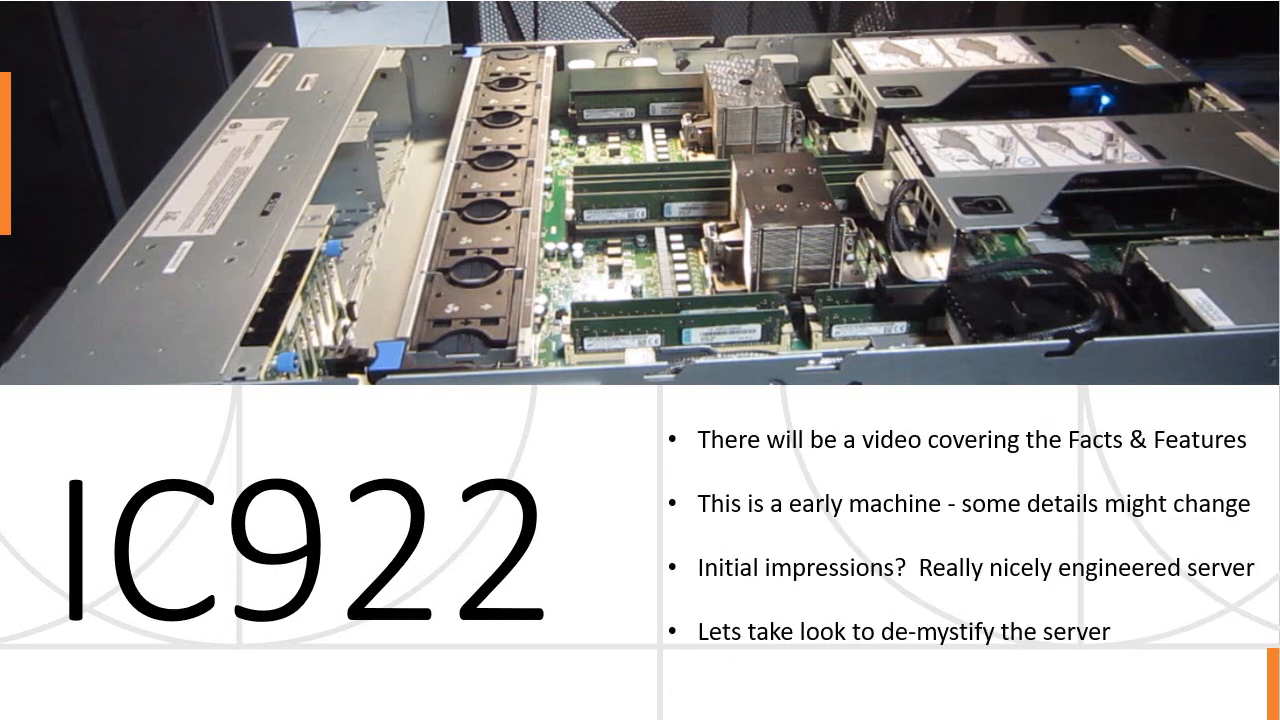